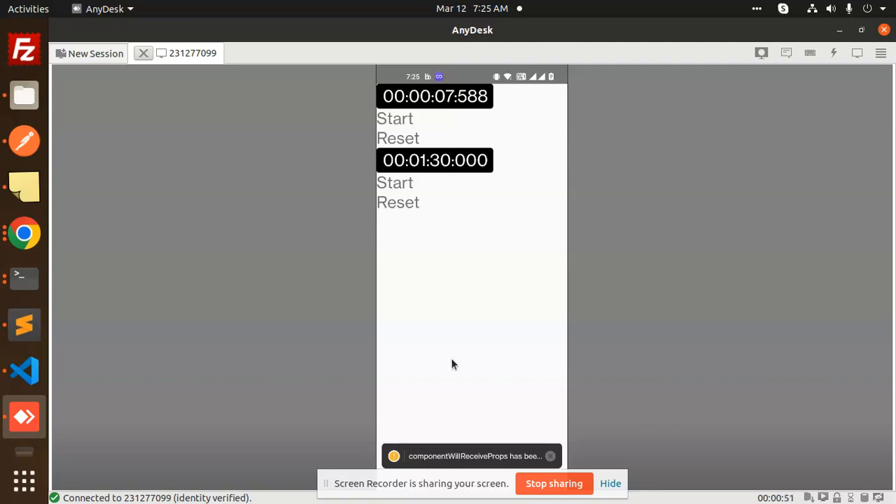
Step: Start the phone app's stopwatch through AnyDesk, then stop it at 00:00:11.571
click(395, 118)
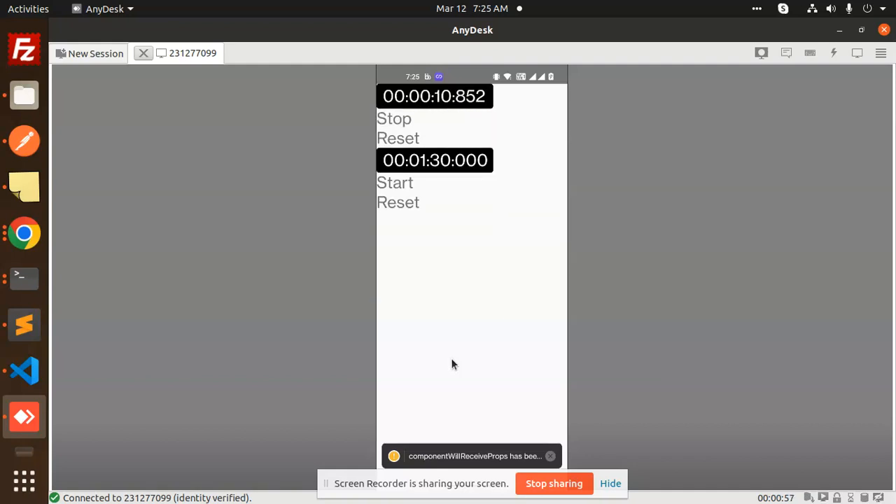
click(394, 118)
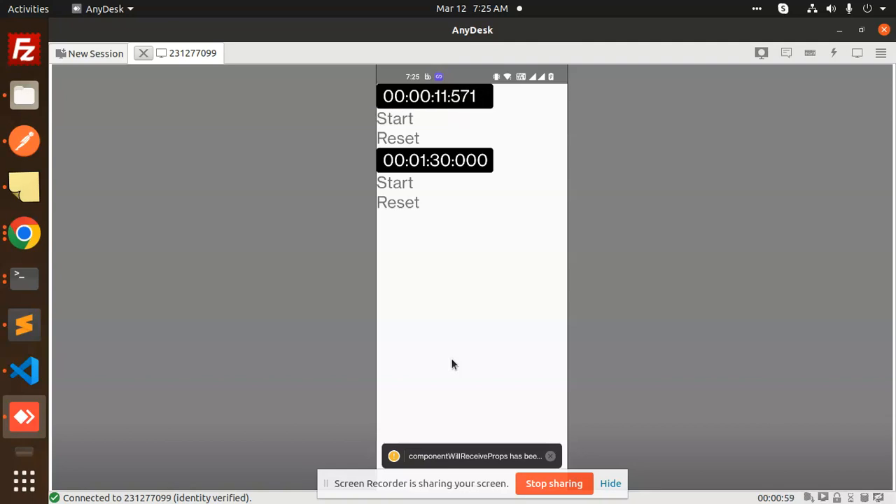
click(397, 138)
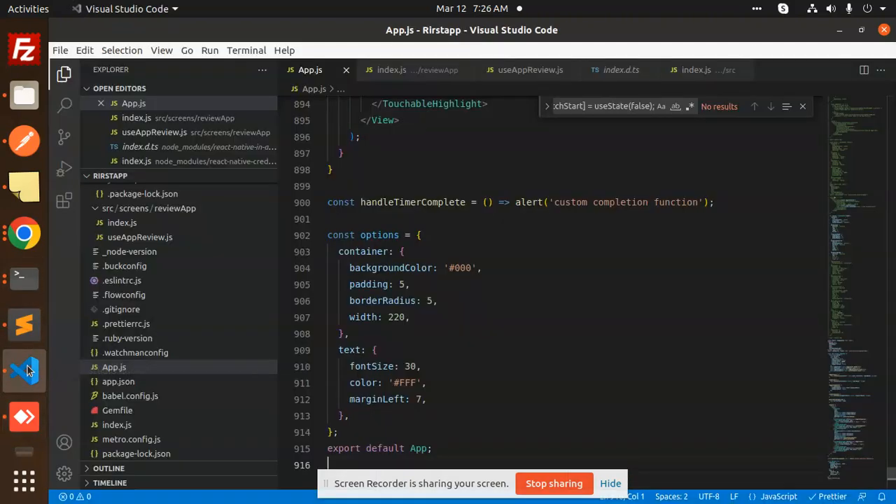
Step: Scroll App.js up through the Timer JSX and the toggleTimer/resetStopwatch methods
scroll(up, 3)
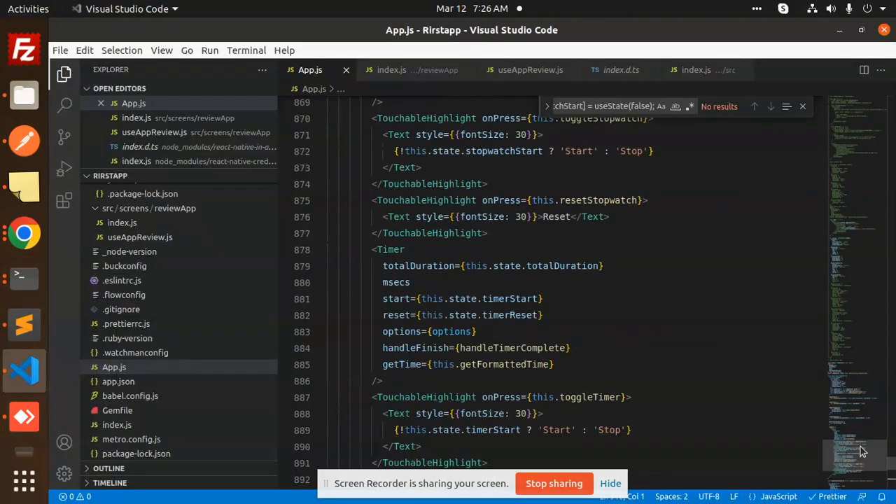
scroll(up, 3)
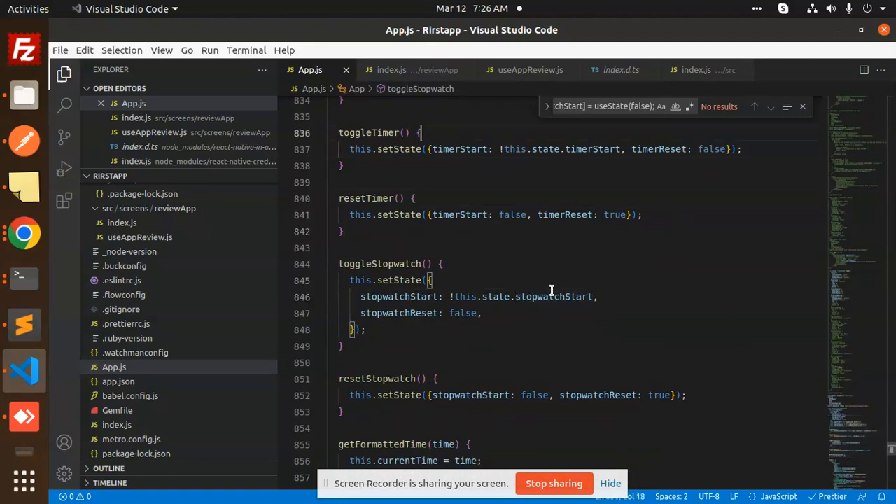
scroll(up, 3)
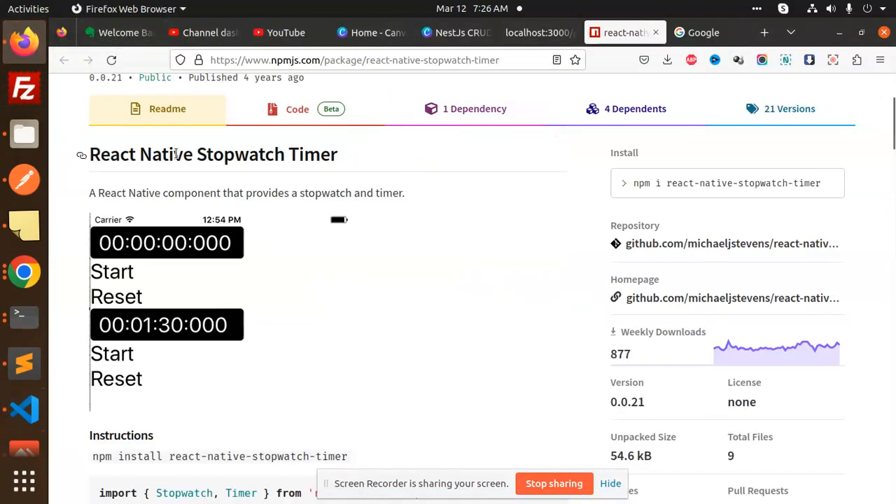
Step: Read down the react-native-stopwatch-timer readme through the Options tables and Example code
double_click(214, 154)
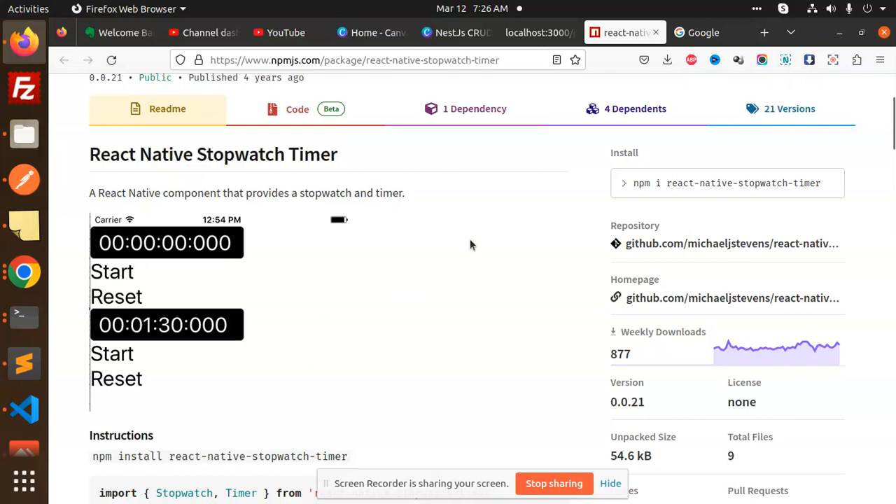
scroll(down, 3)
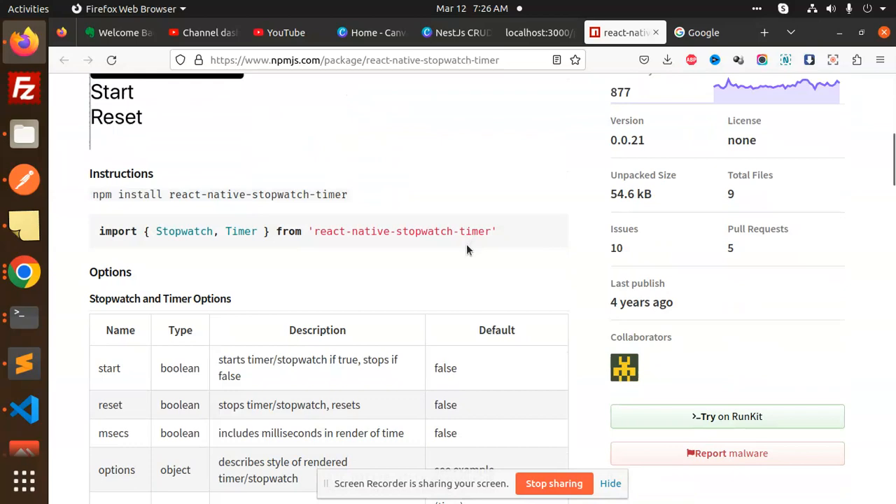
scroll(down, 3)
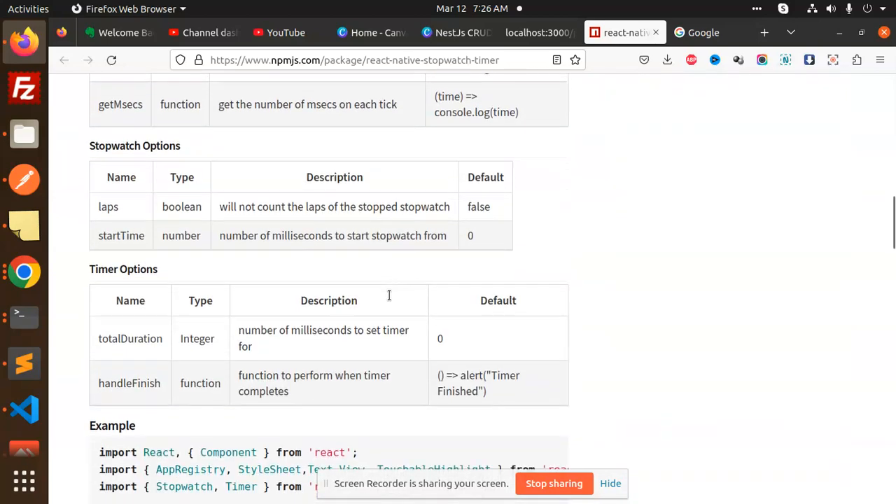
scroll(down, 3)
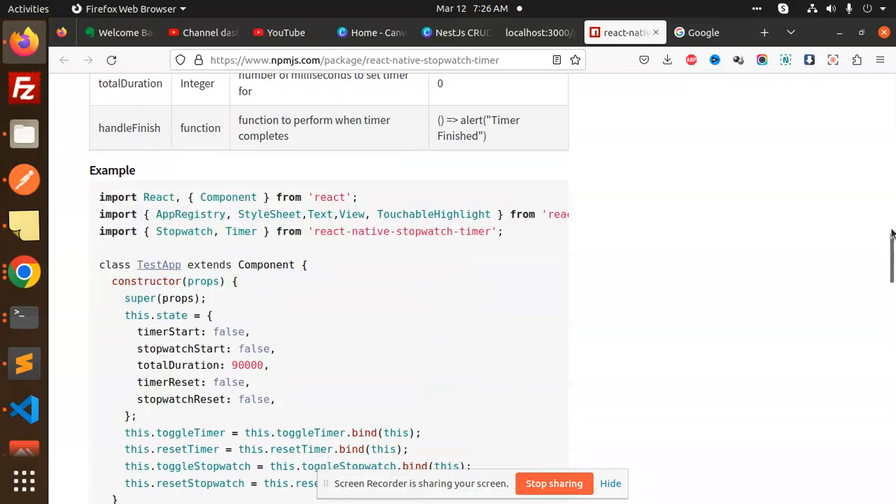
scroll(down, 3)
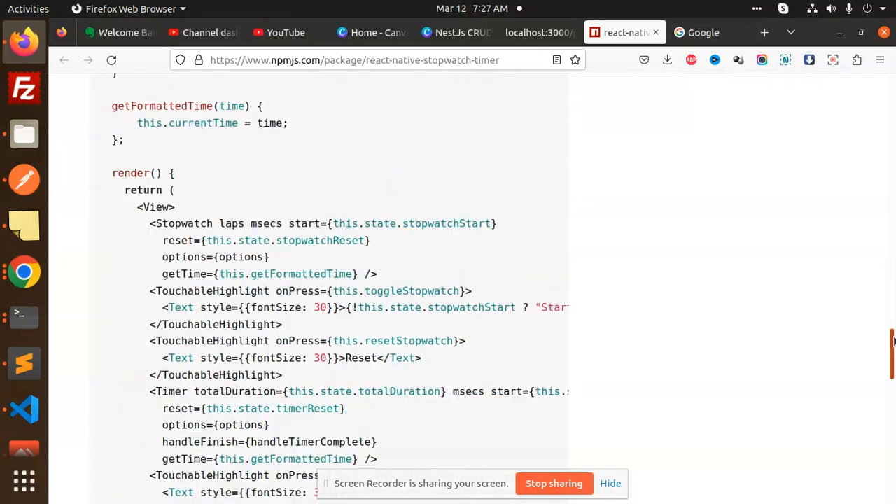
scroll(down, 3)
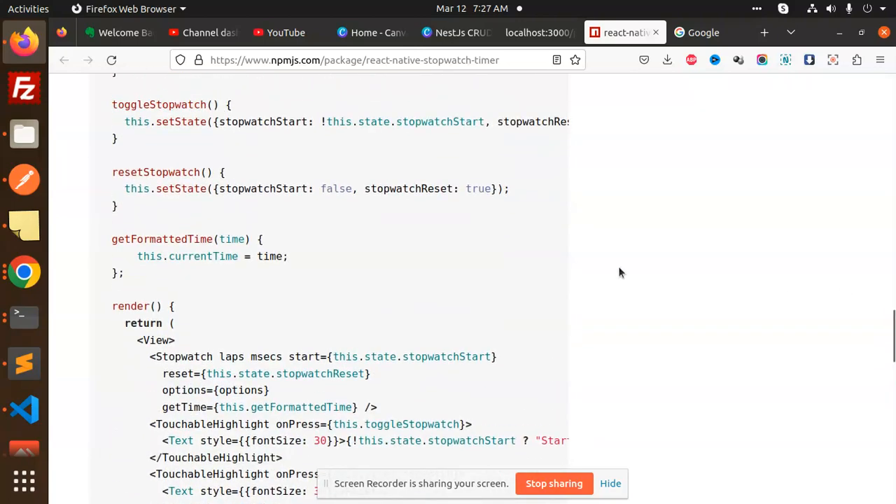
Step: Scroll back up to the Stopwatch and Timer Options table
scroll(up, 3)
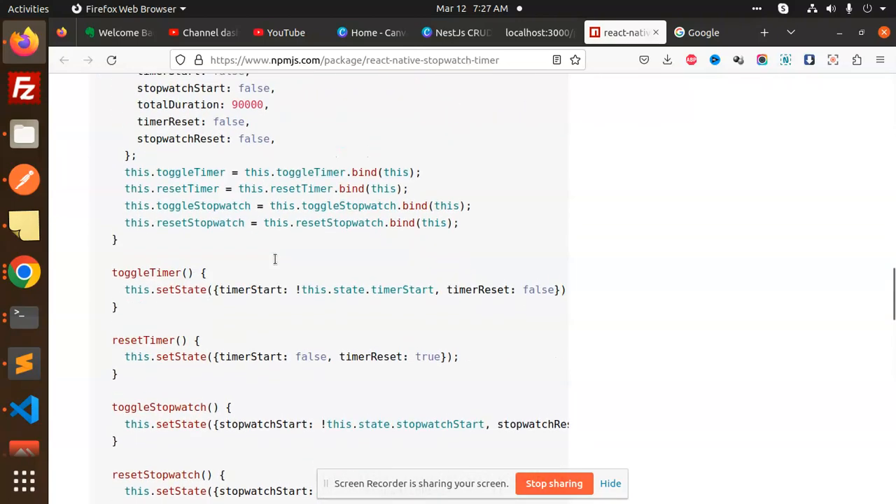
scroll(up, 3)
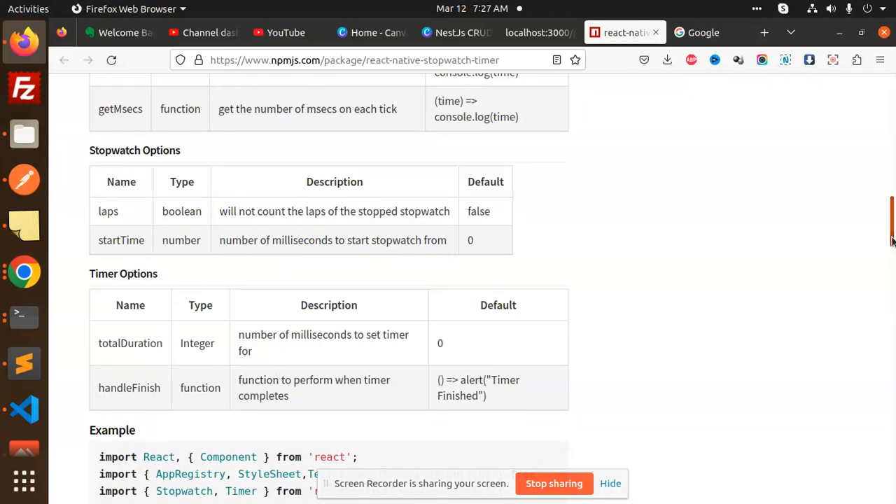
scroll(up, 3)
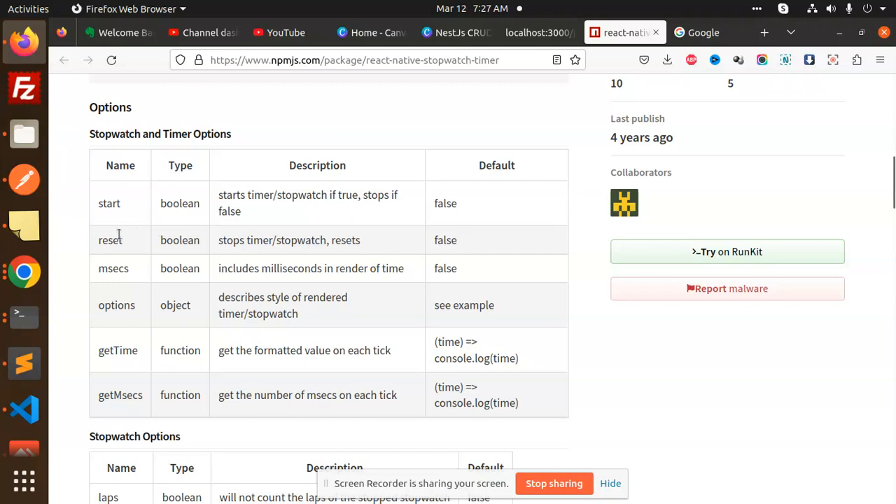
mouse_move(123, 387)
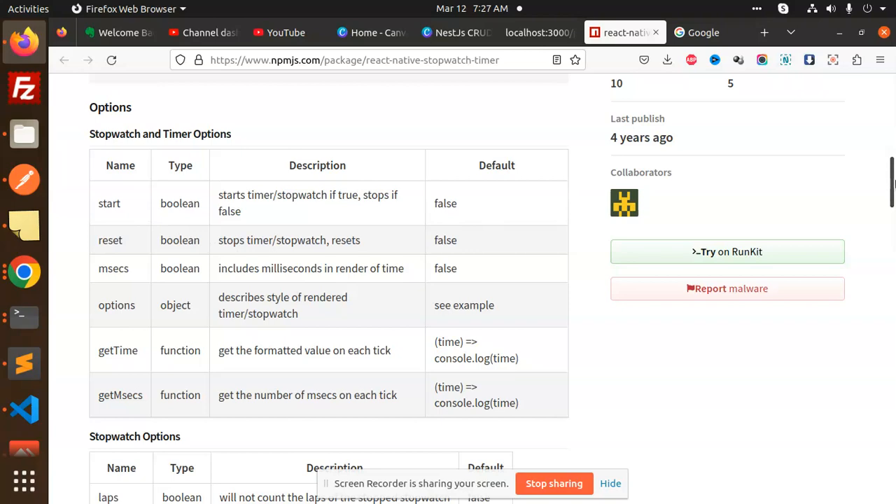
Step: Review the example constructor's state, selecting the word timerStart
scroll(up, 3)
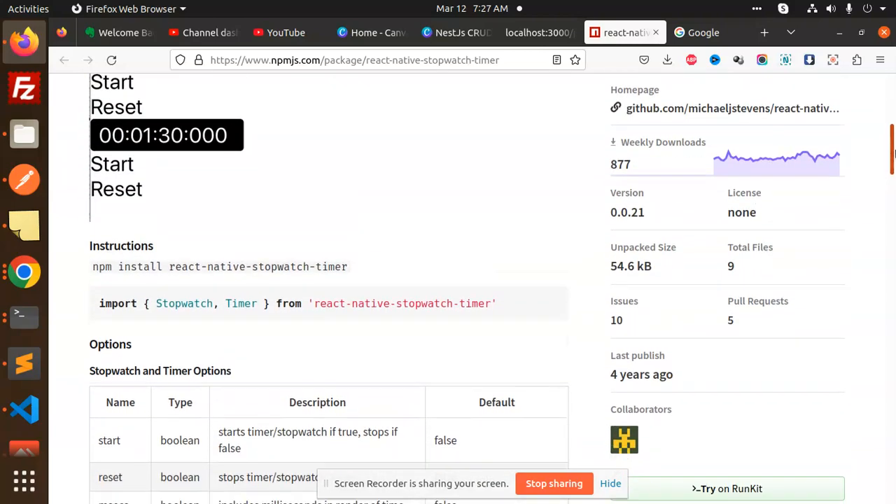
scroll(down, 3)
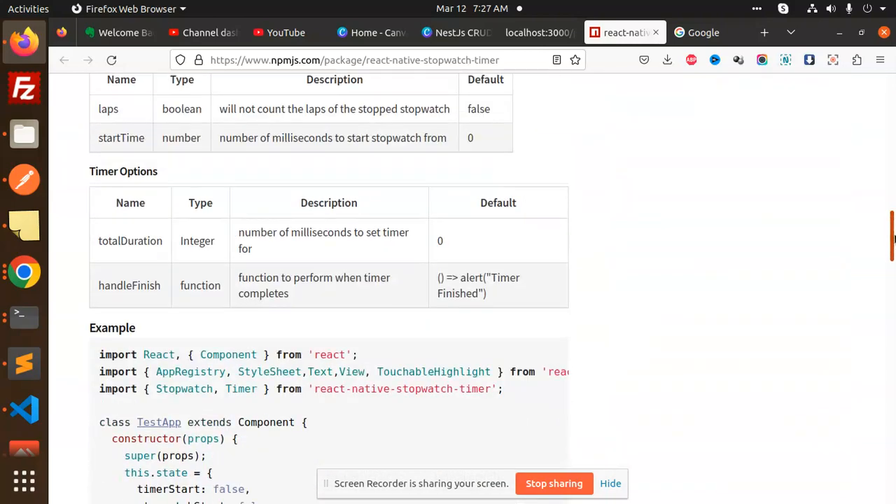
scroll(down, 3)
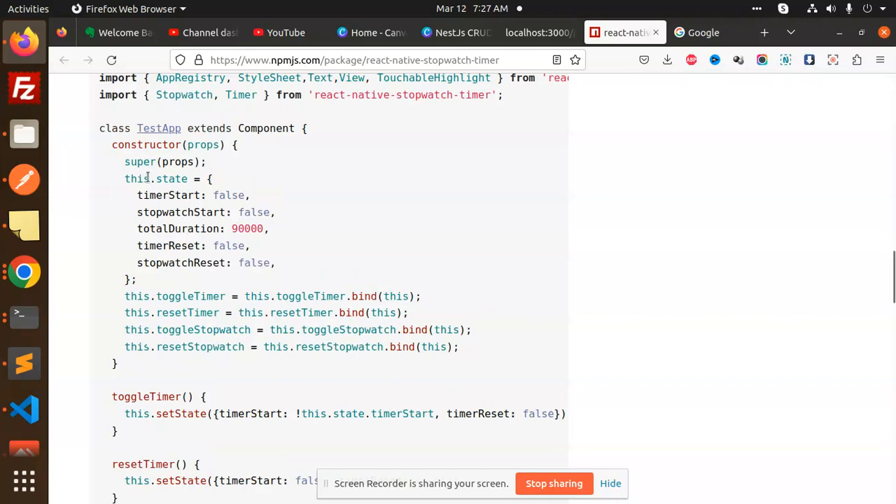
double_click(168, 195)
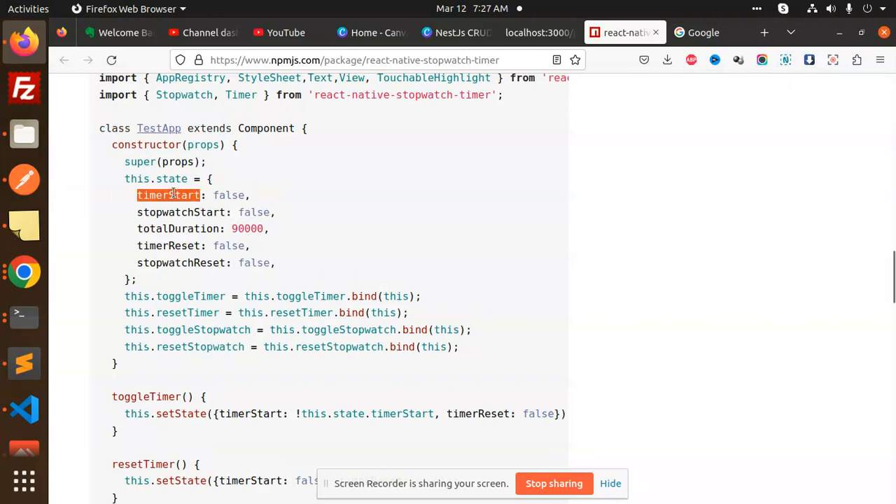
click(278, 209)
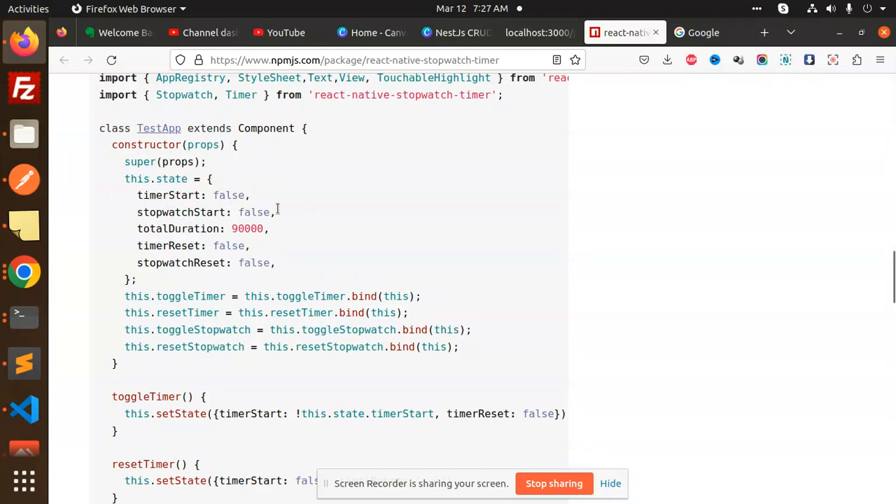
double_click(246, 228)
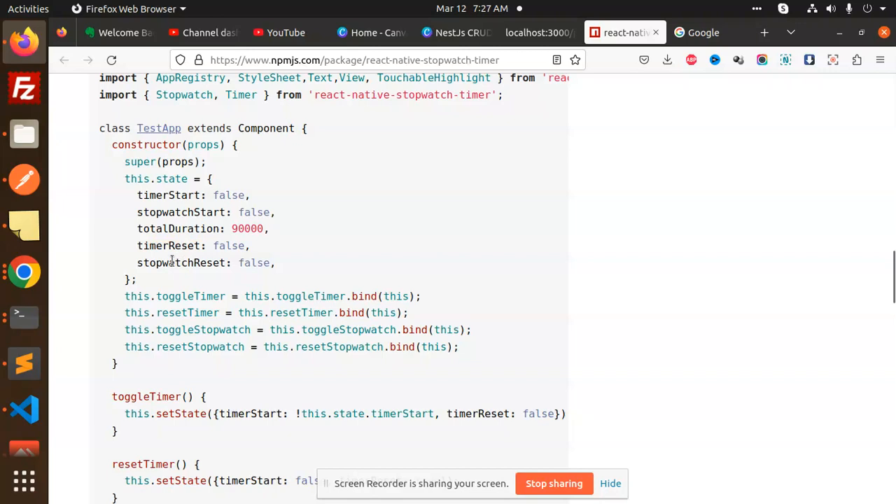
mouse_move(193, 294)
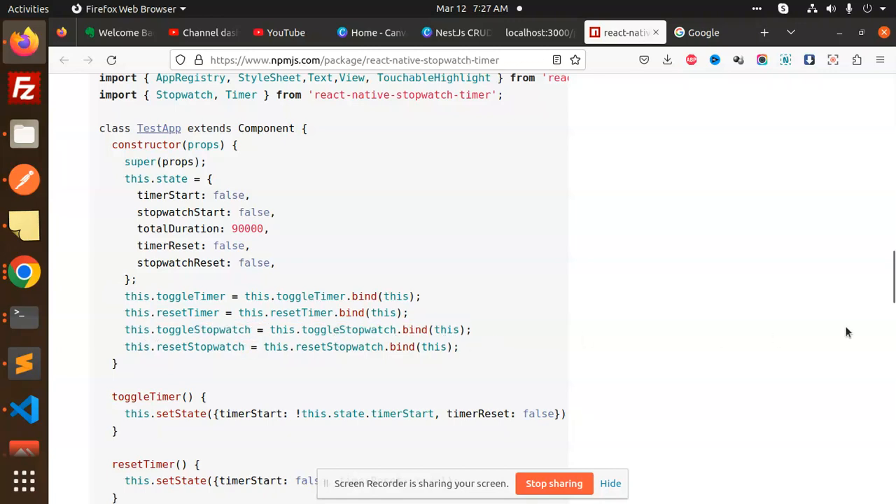
mouse_move(265, 401)
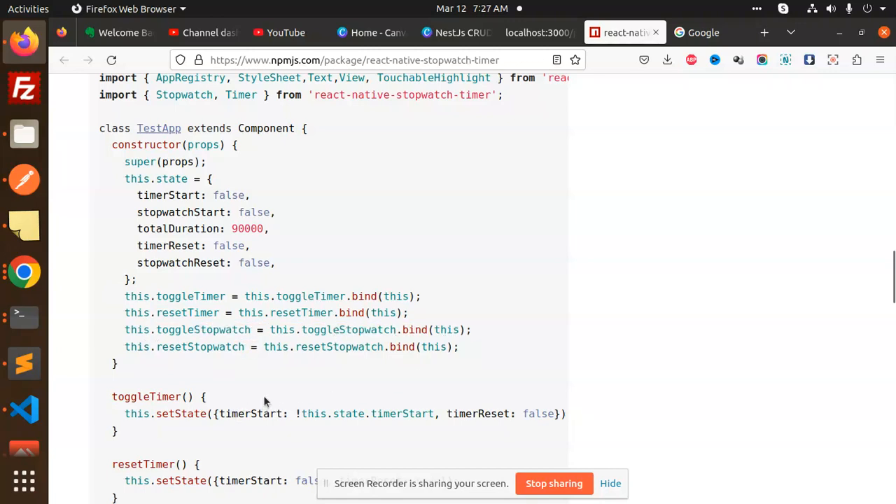
Step: Read down the example to the getFormattedTime method, highlighting 'this' inside it
scroll(down, 3)
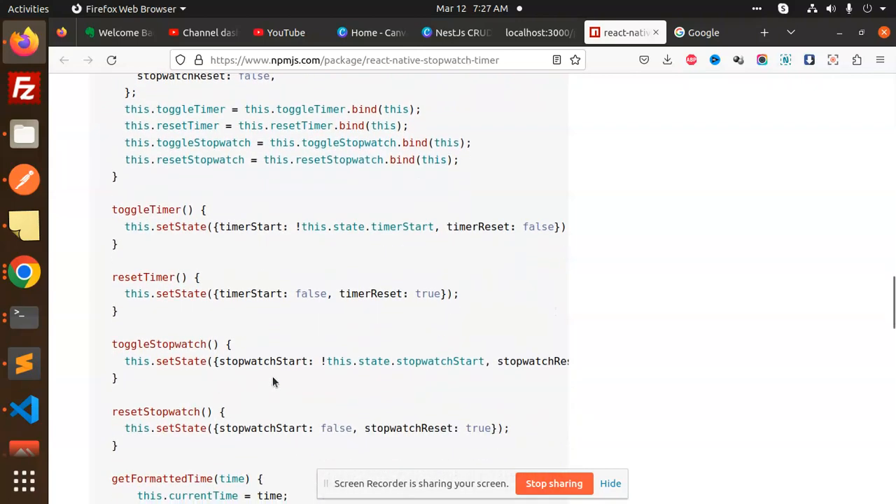
scroll(down, 3)
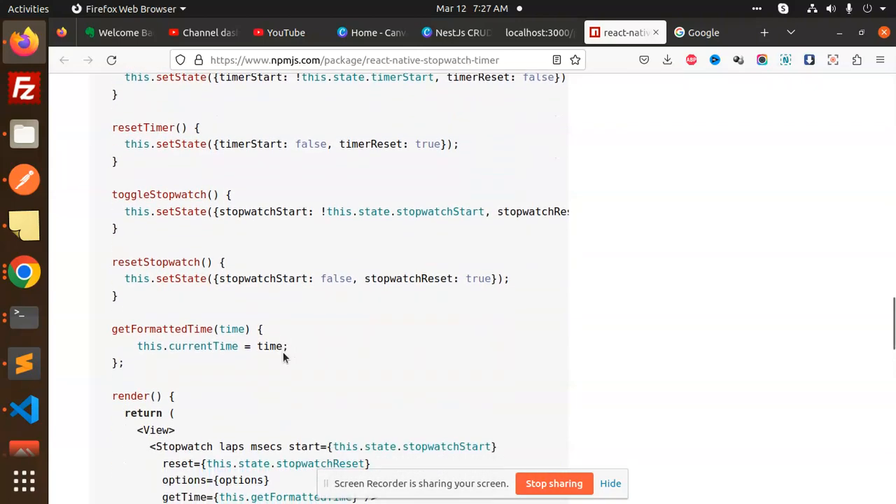
double_click(149, 346)
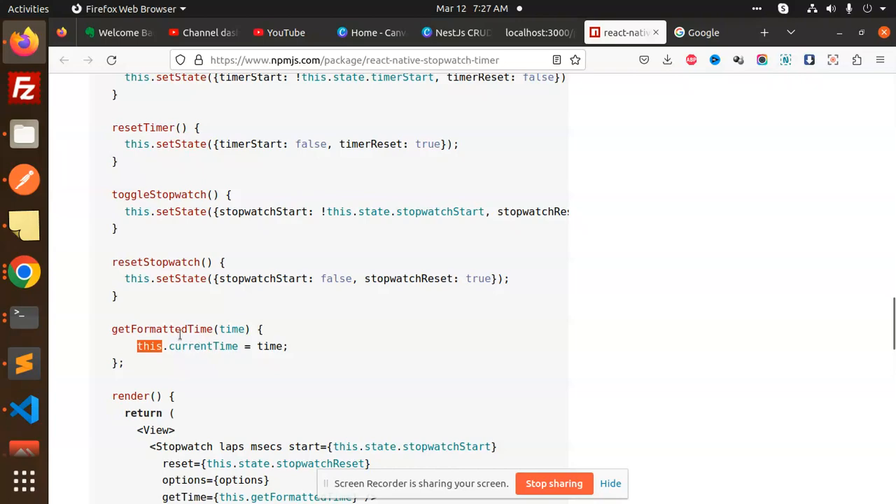
scroll(down, 3)
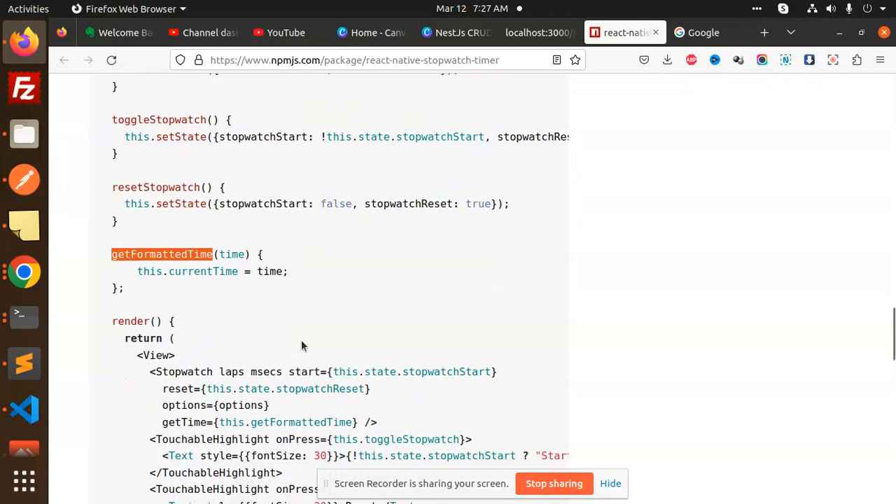
scroll(down, 3)
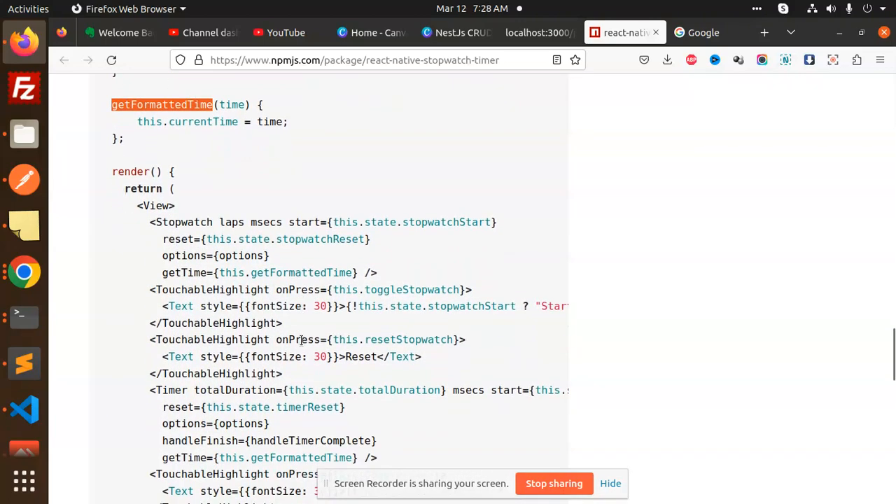
mouse_move(287, 324)
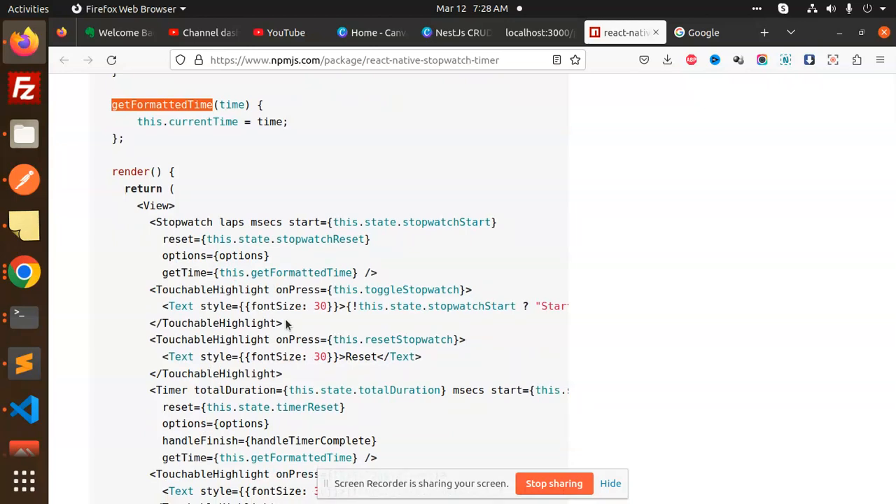
Step: Continue down to the options styles object, then return to App.js in VS Code
scroll(down, 3)
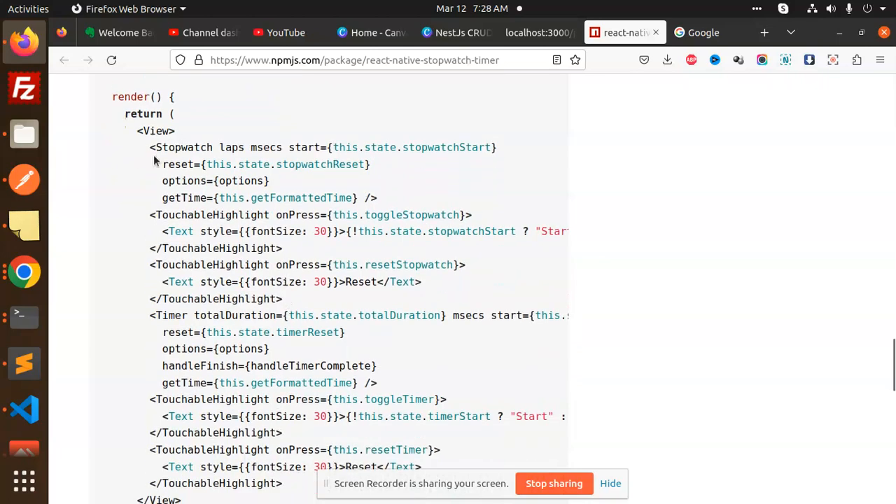
scroll(down, 3)
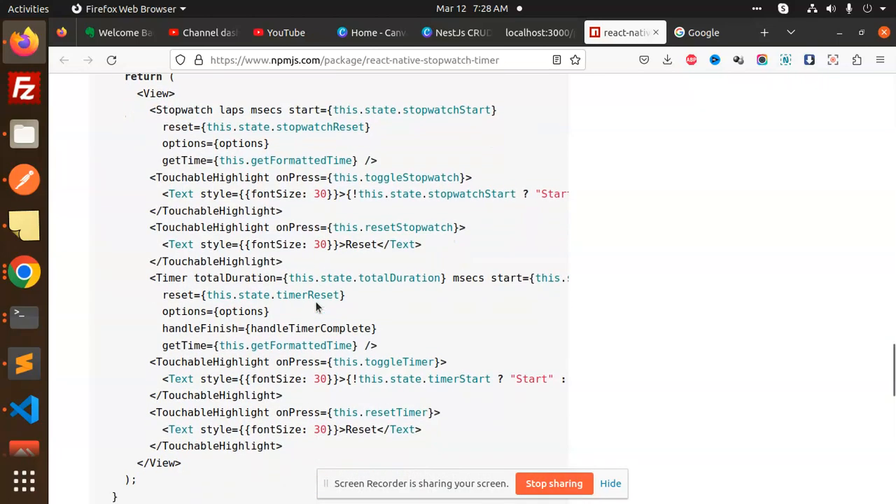
scroll(down, 3)
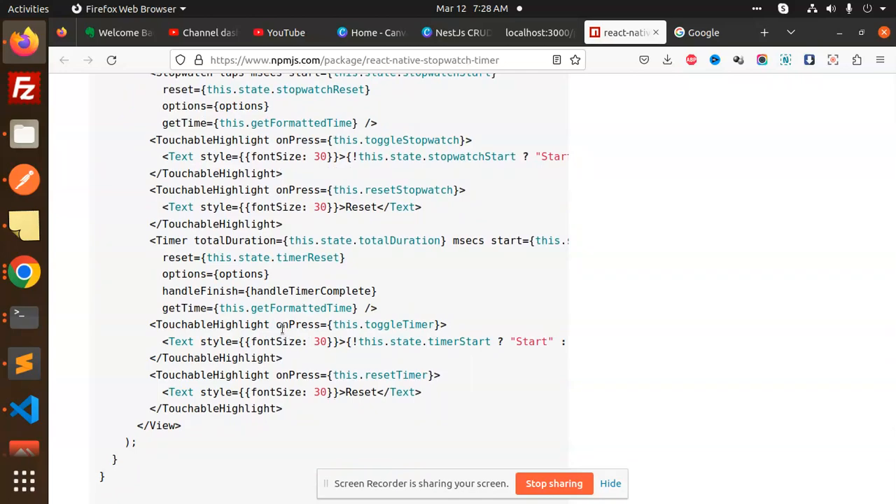
scroll(down, 3)
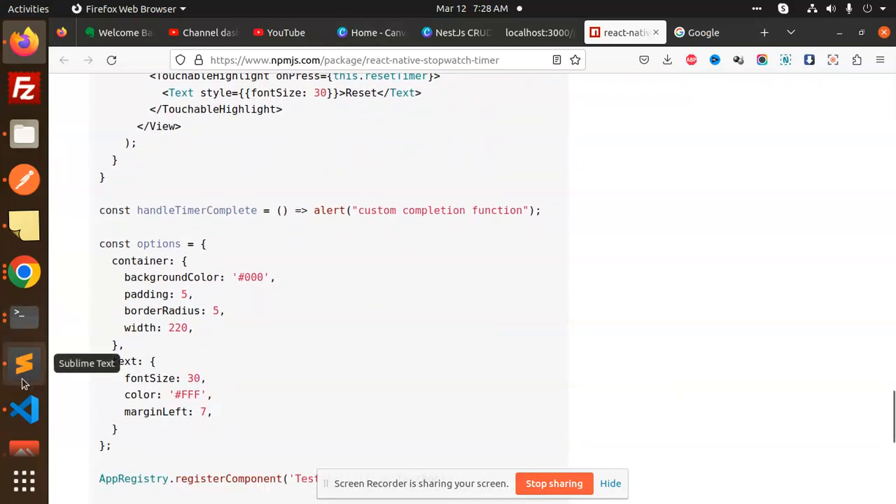
click(24, 410)
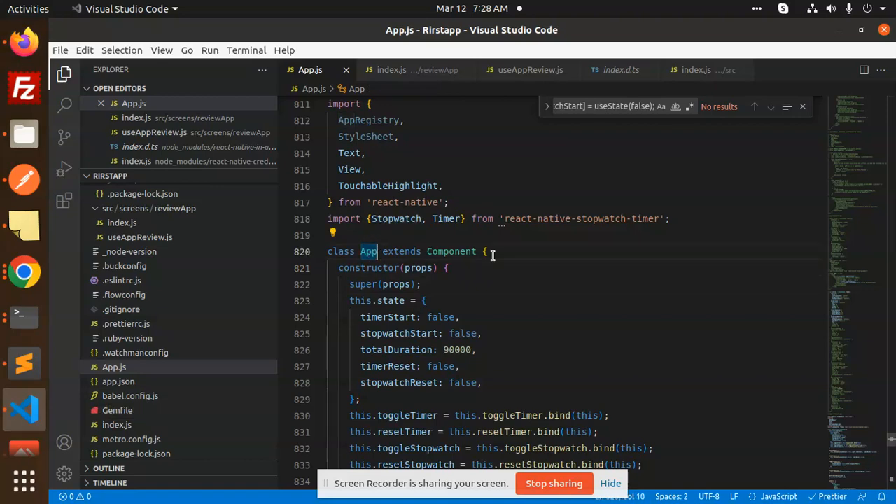
scroll(down, 3)
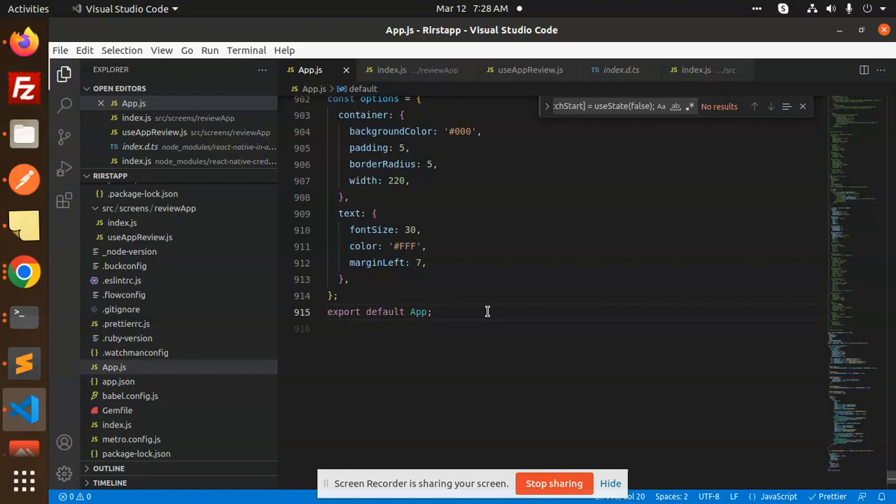
scroll(up, 3)
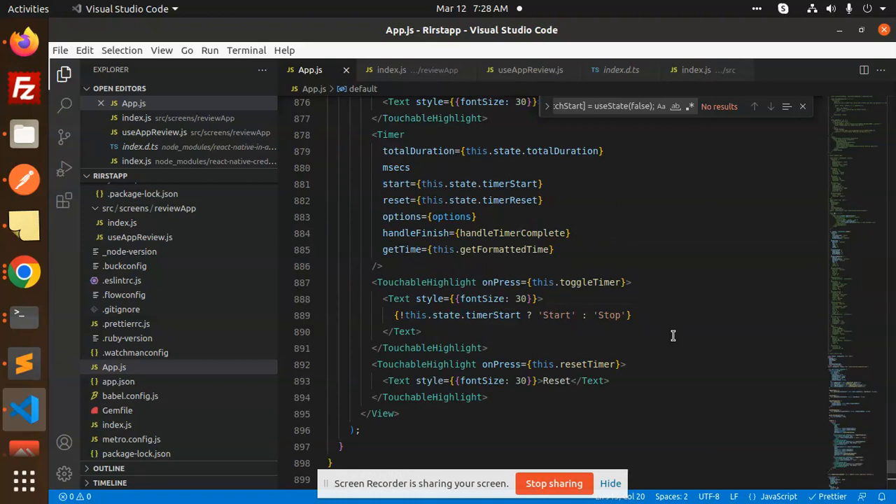
mouse_move(23, 43)
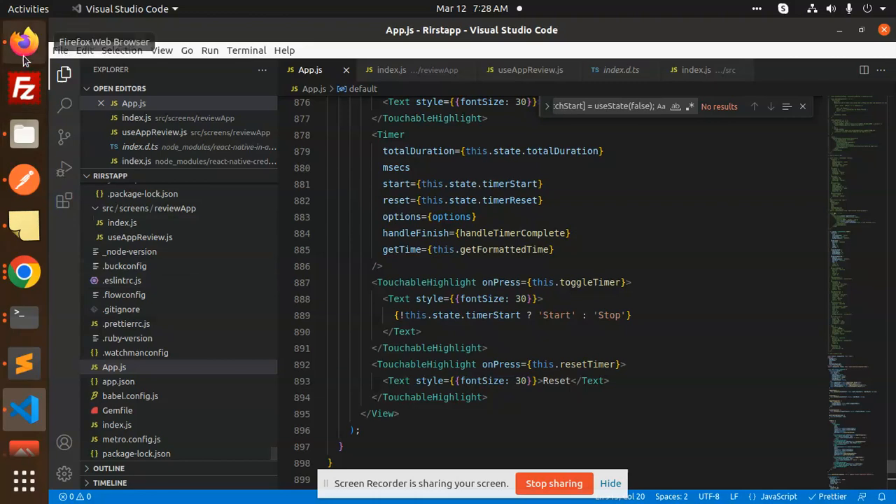
Step: Return to the npm page showing the handleTimerComplete alert and options styles
click(24, 42)
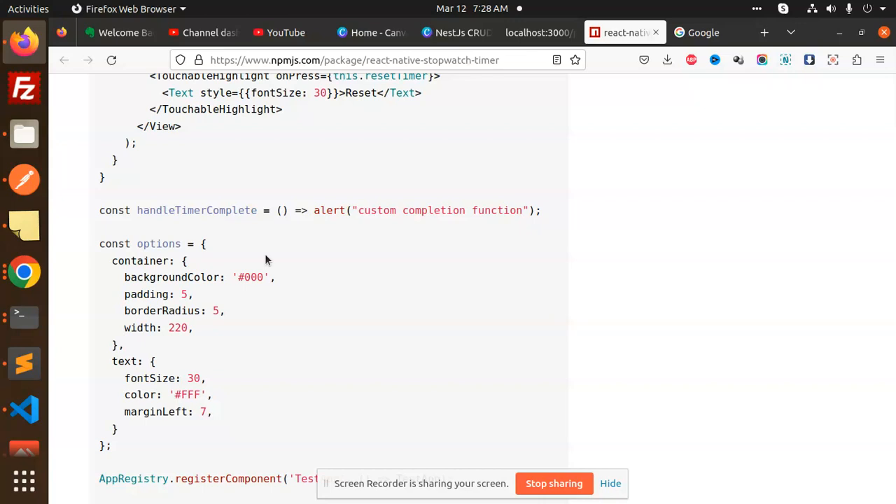
mouse_move(554, 483)
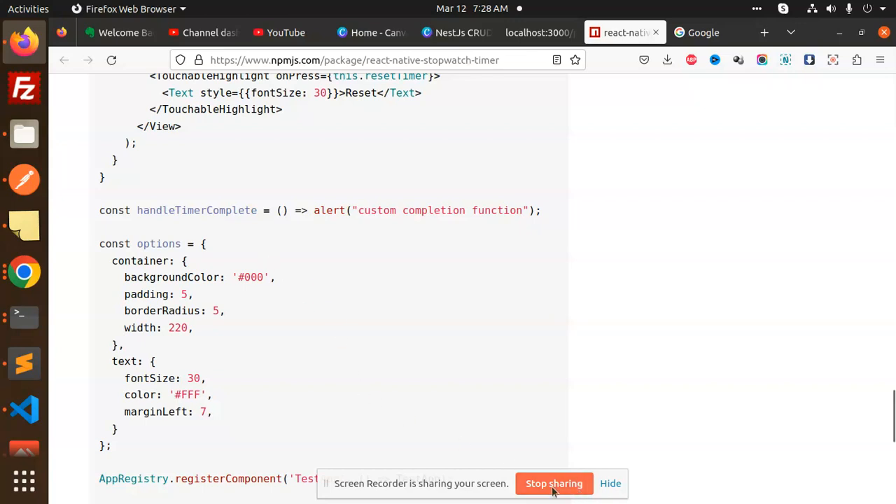